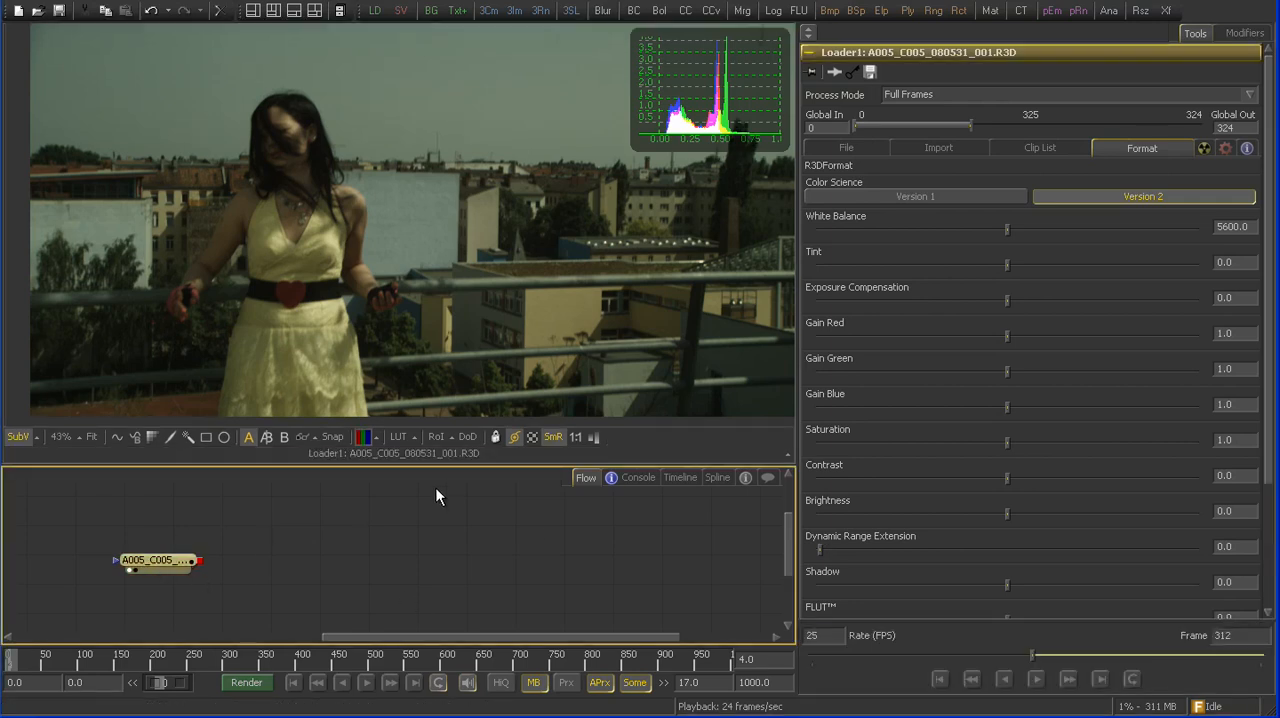
pyautogui.moveTo(416, 548)
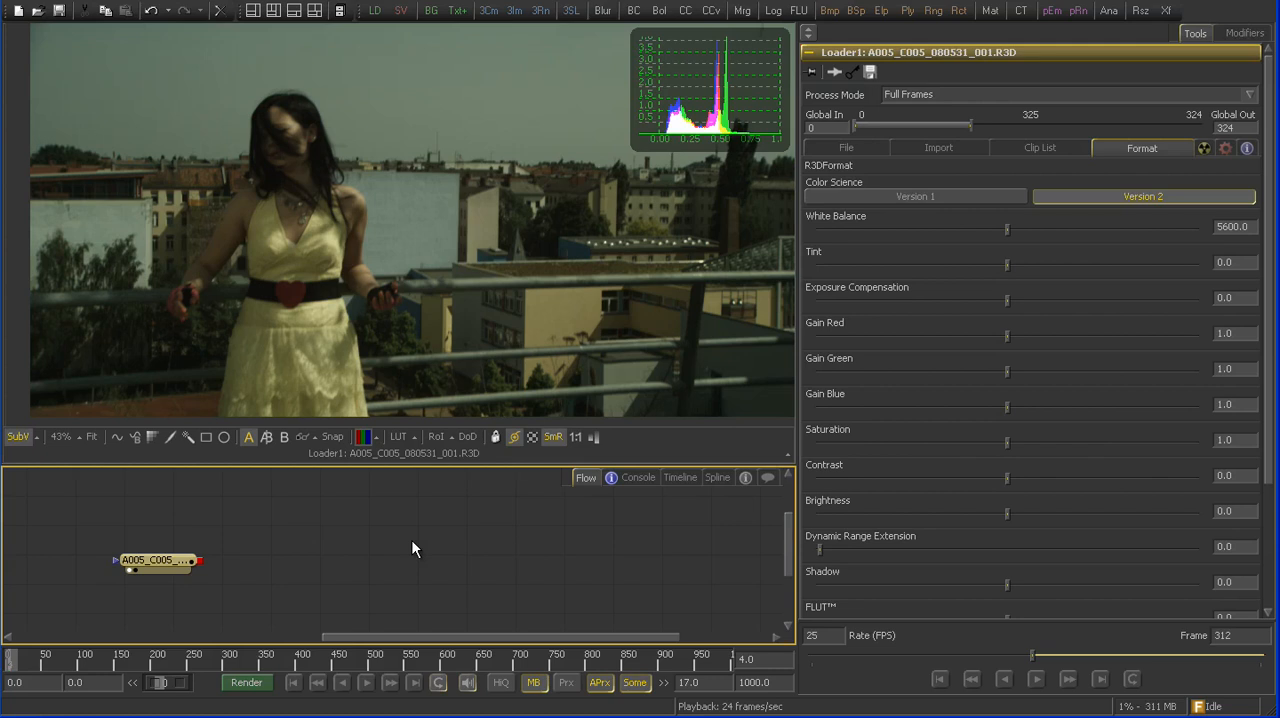
pyautogui.moveTo(864, 412)
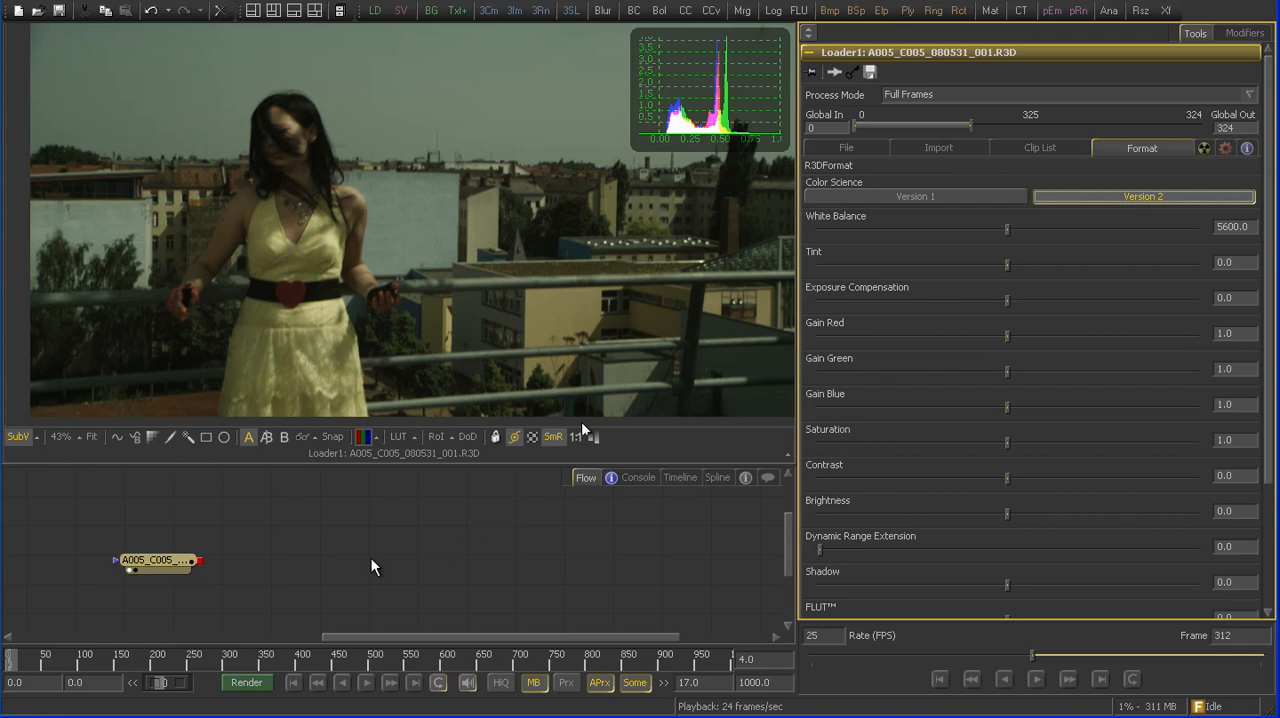
# Add a HueCurves tool (hu), isolate the Sat curve and pull the yellow hues down
pyautogui.write('hu')
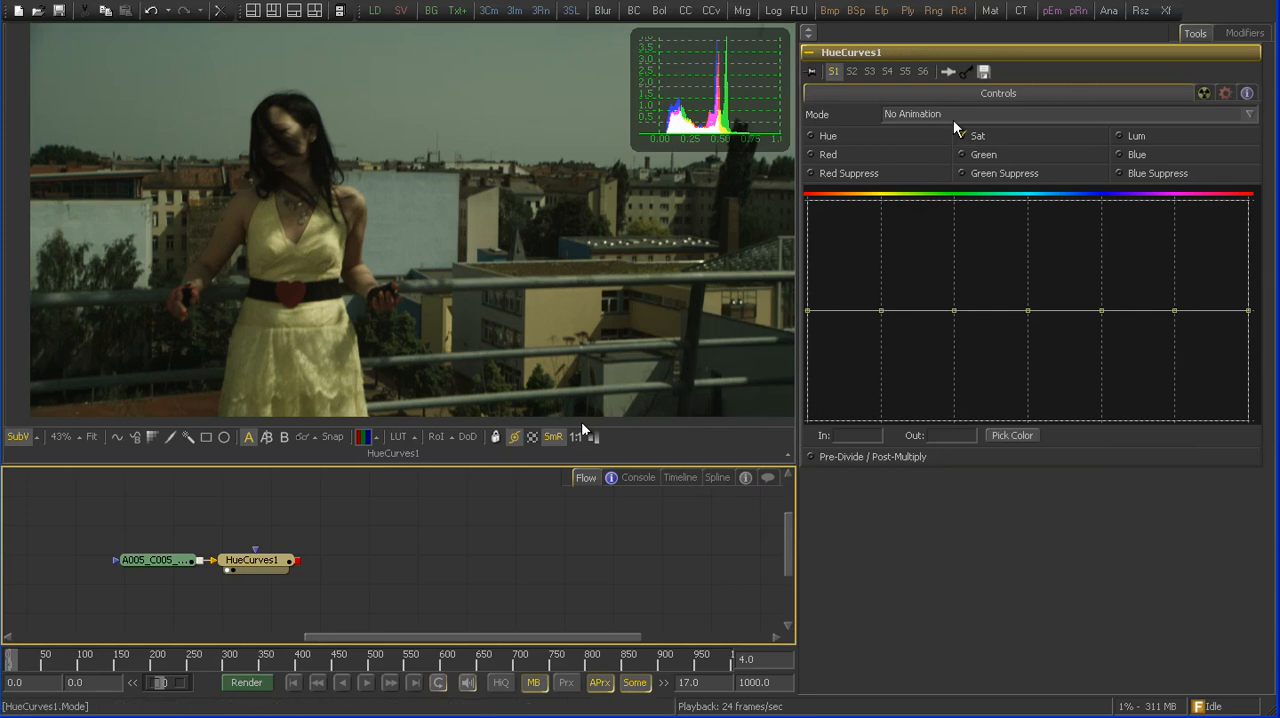
pyautogui.click(962, 136)
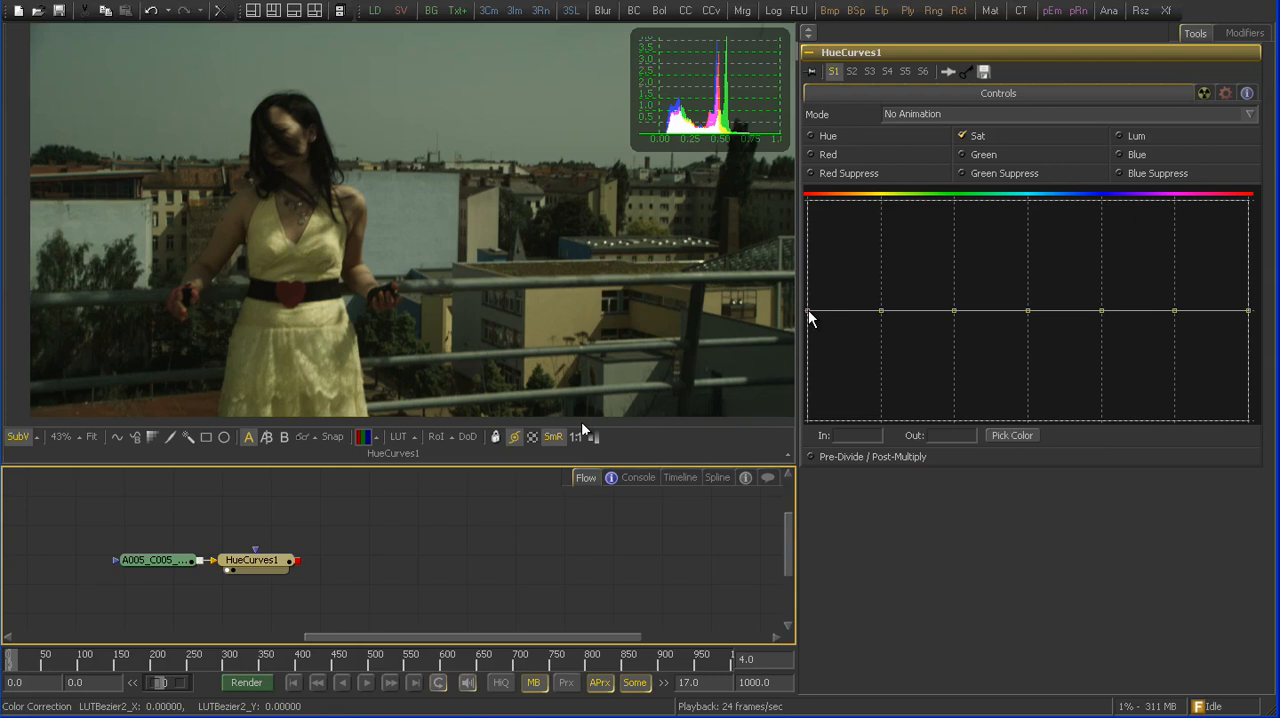
pyautogui.moveTo(880, 310); pyautogui.dragTo(880, 318)
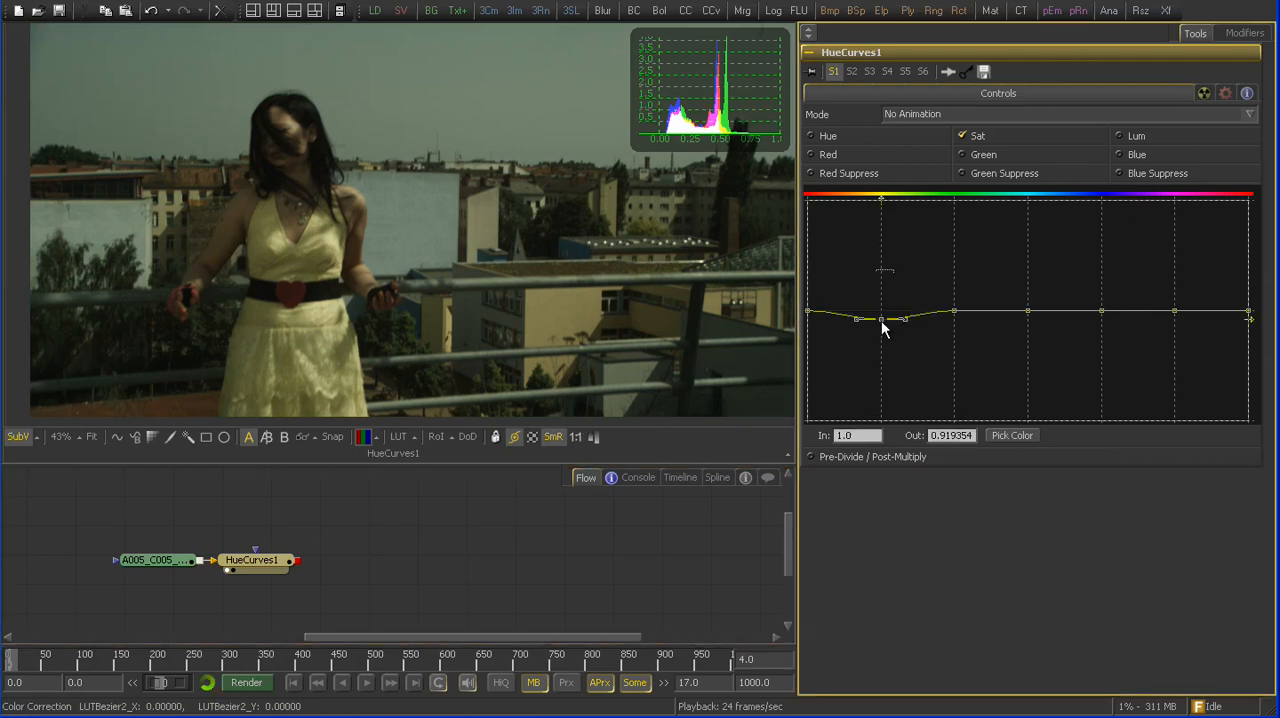
pyautogui.moveTo(880, 318); pyautogui.dragTo(880, 368)
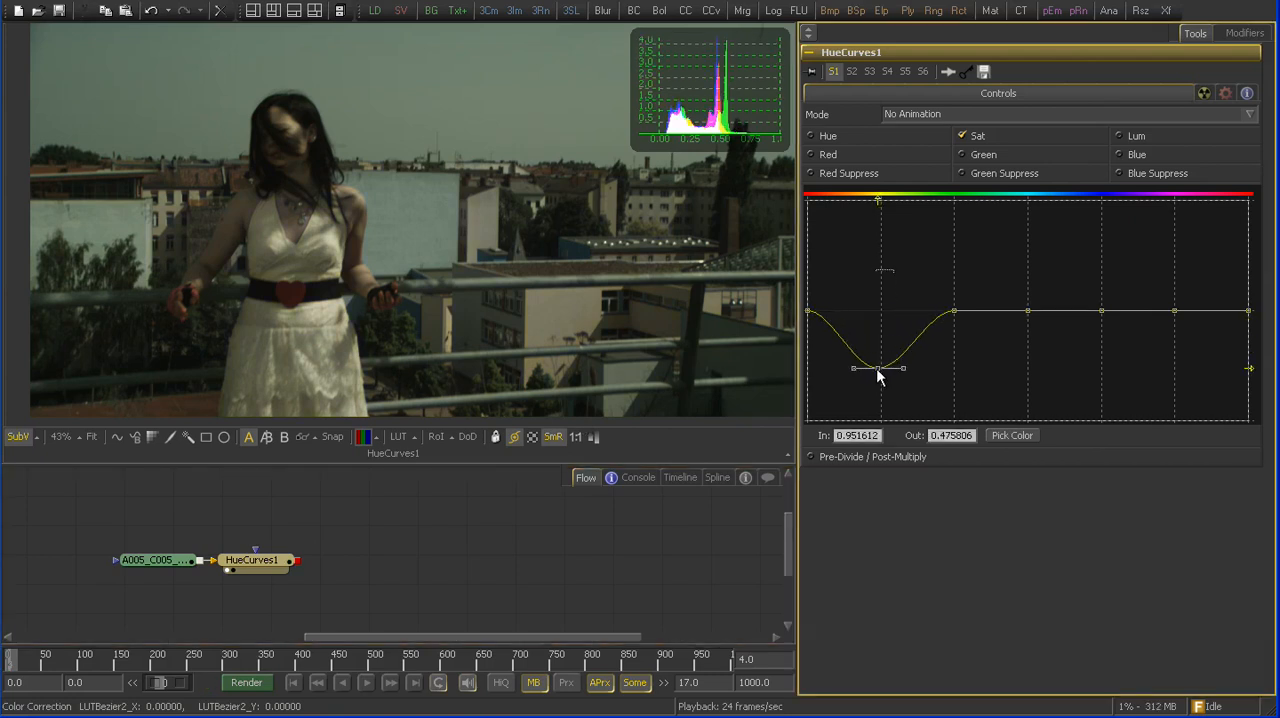
pyautogui.moveTo(878, 368); pyautogui.dragTo(884, 360)
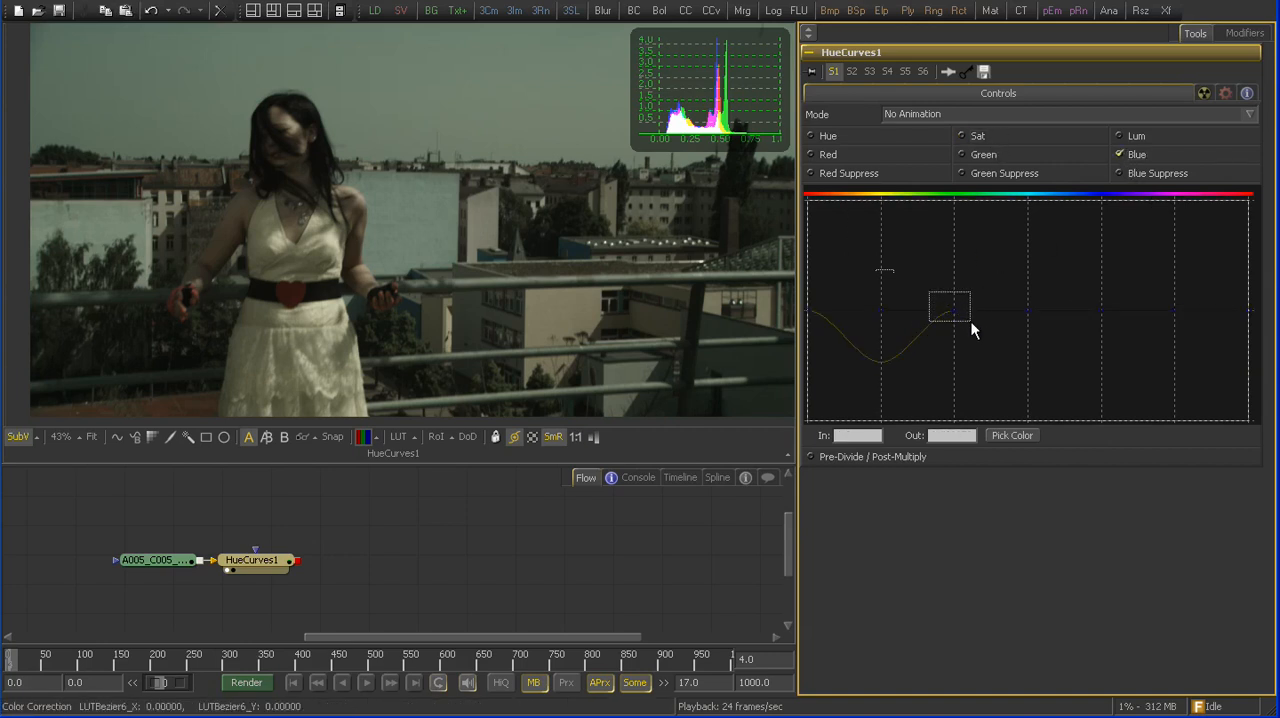
# Lift the Blue curve through the middle and warm hues to cool the colour cast
pyautogui.moveTo(950, 308); pyautogui.dragTo(956, 296)
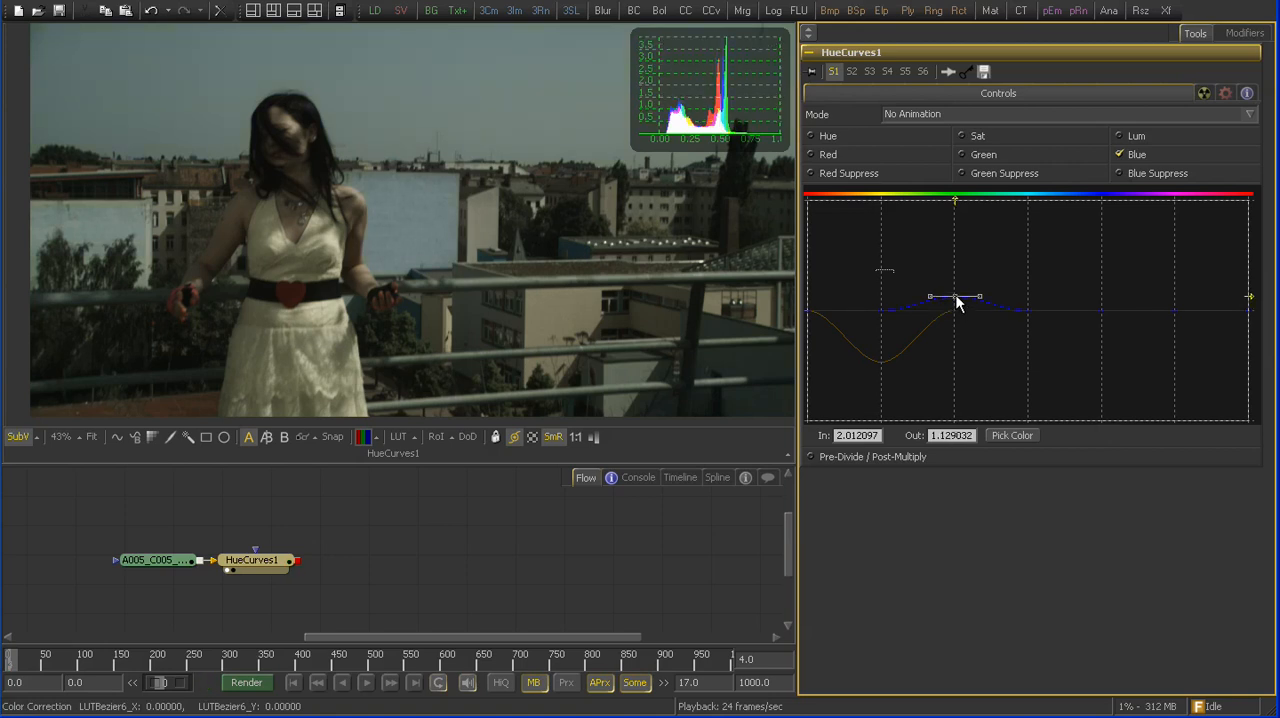
pyautogui.moveTo(956, 296); pyautogui.dragTo(884, 310)
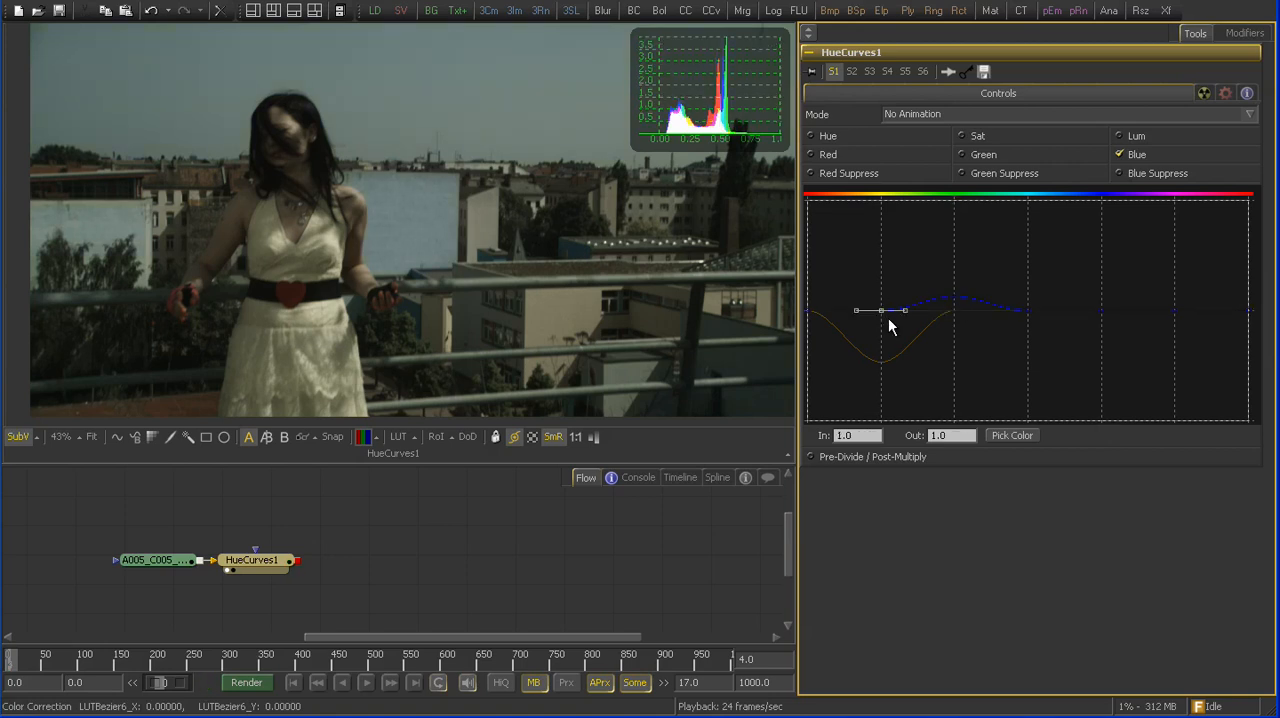
pyautogui.moveTo(880, 310); pyautogui.dragTo(884, 300)
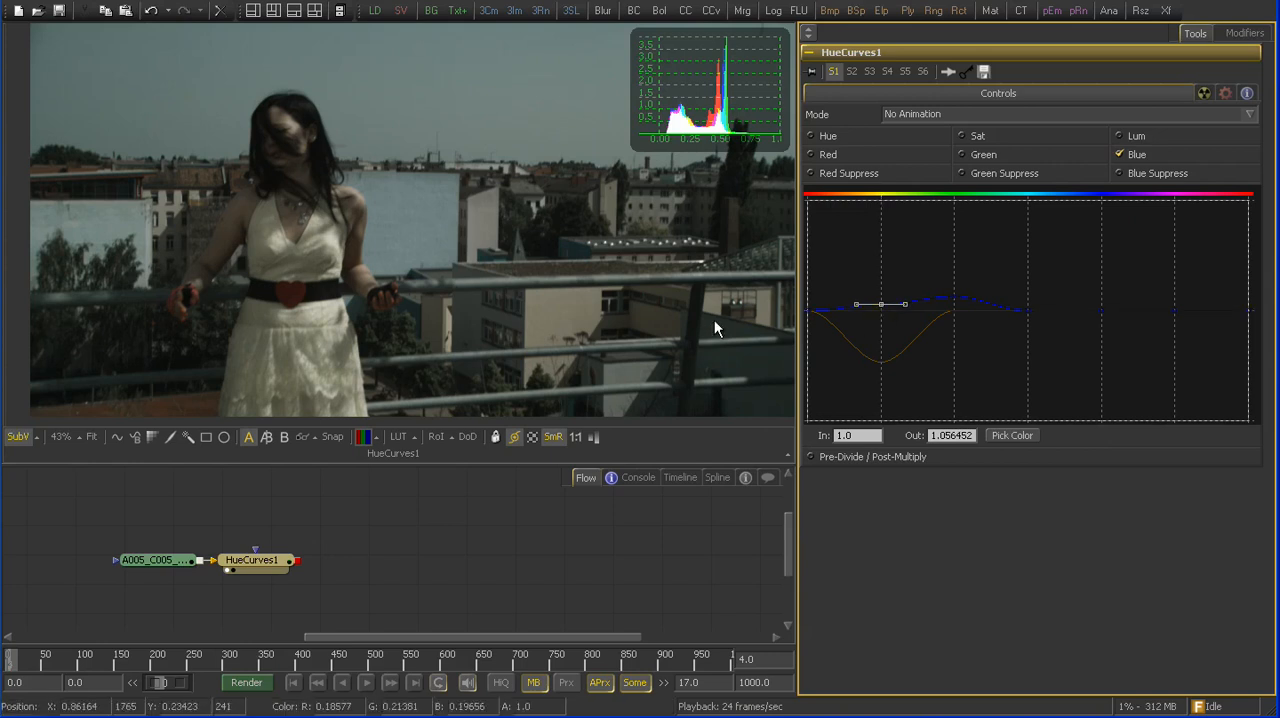
pyautogui.click(1120, 154)
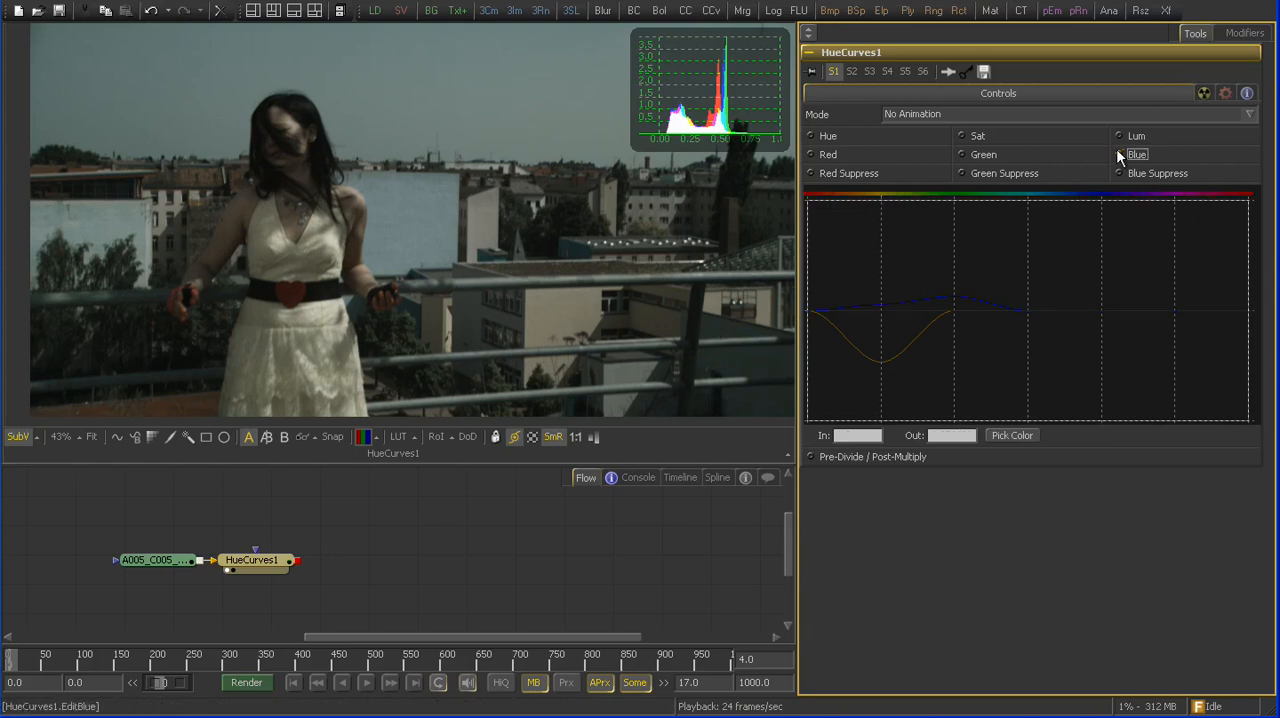
# Switch to the Red curve and push its red-end points above 1.0
pyautogui.click(810, 154)
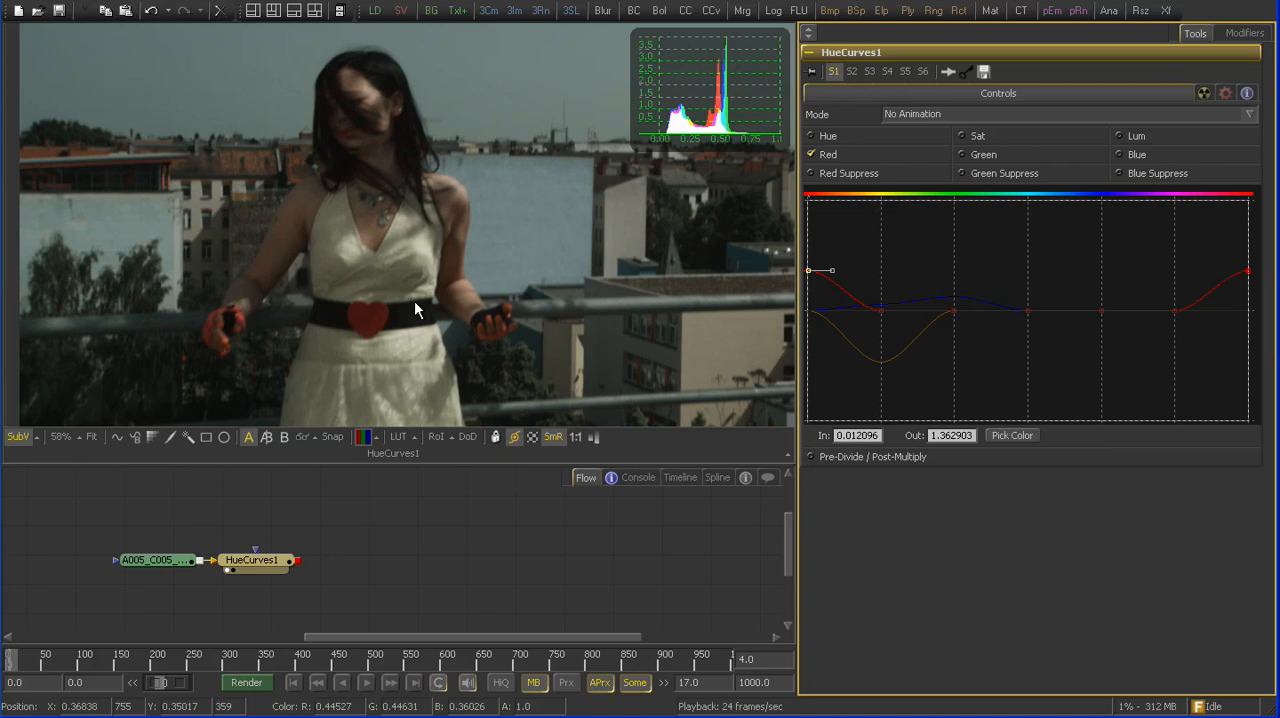
pyautogui.moveTo(490, 176)
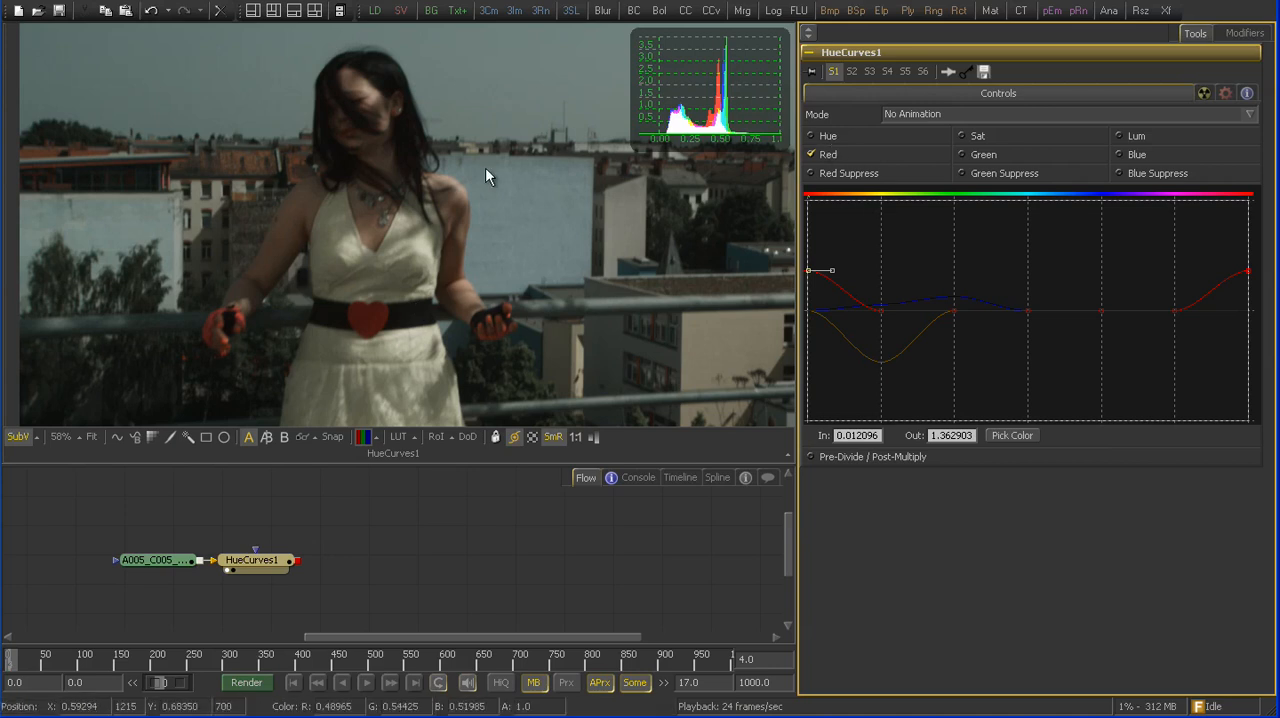
pyautogui.moveTo(170, 356)
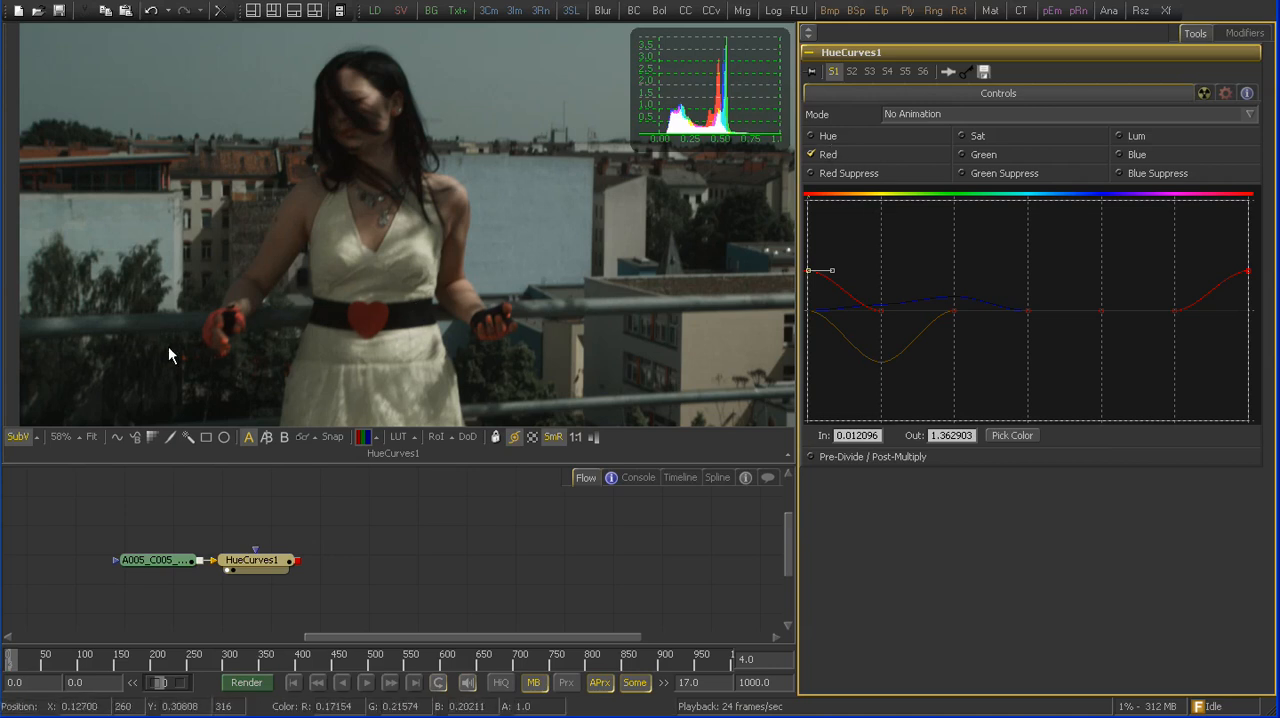
pyautogui.click(812, 154)
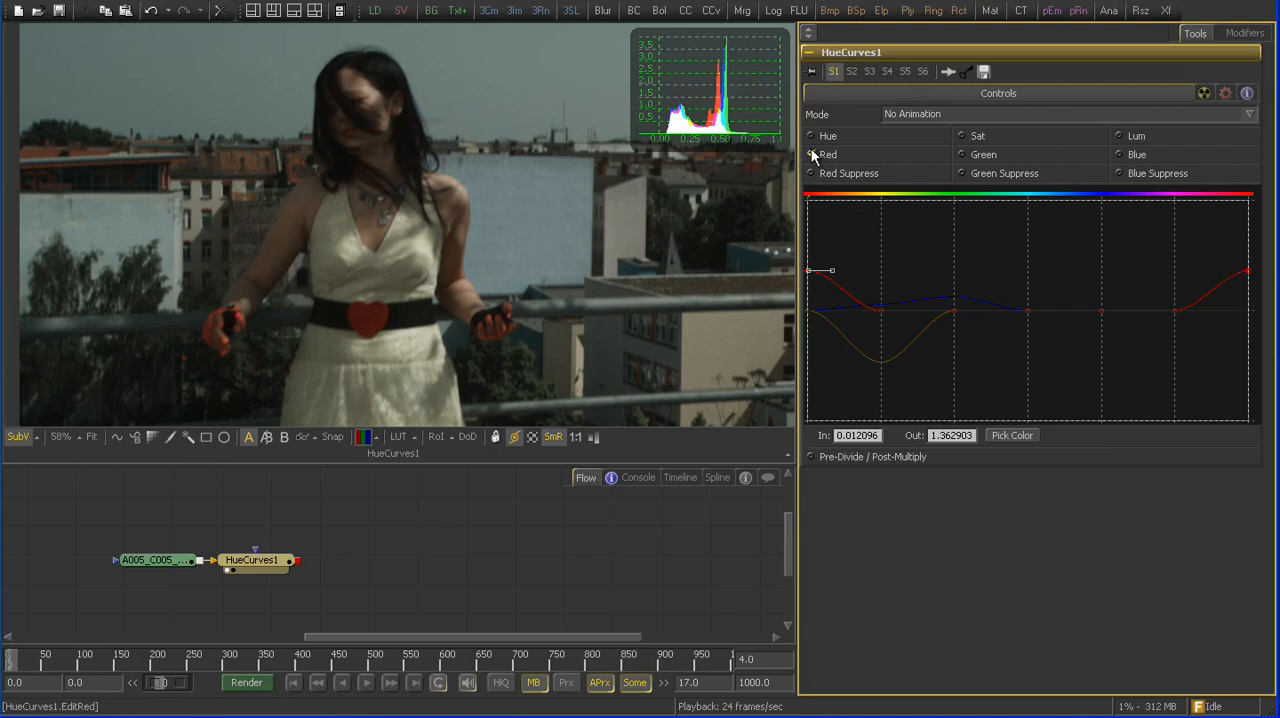
# Enable the Hue curve and drag its red-end point down to about 0.26
pyautogui.click(812, 136)
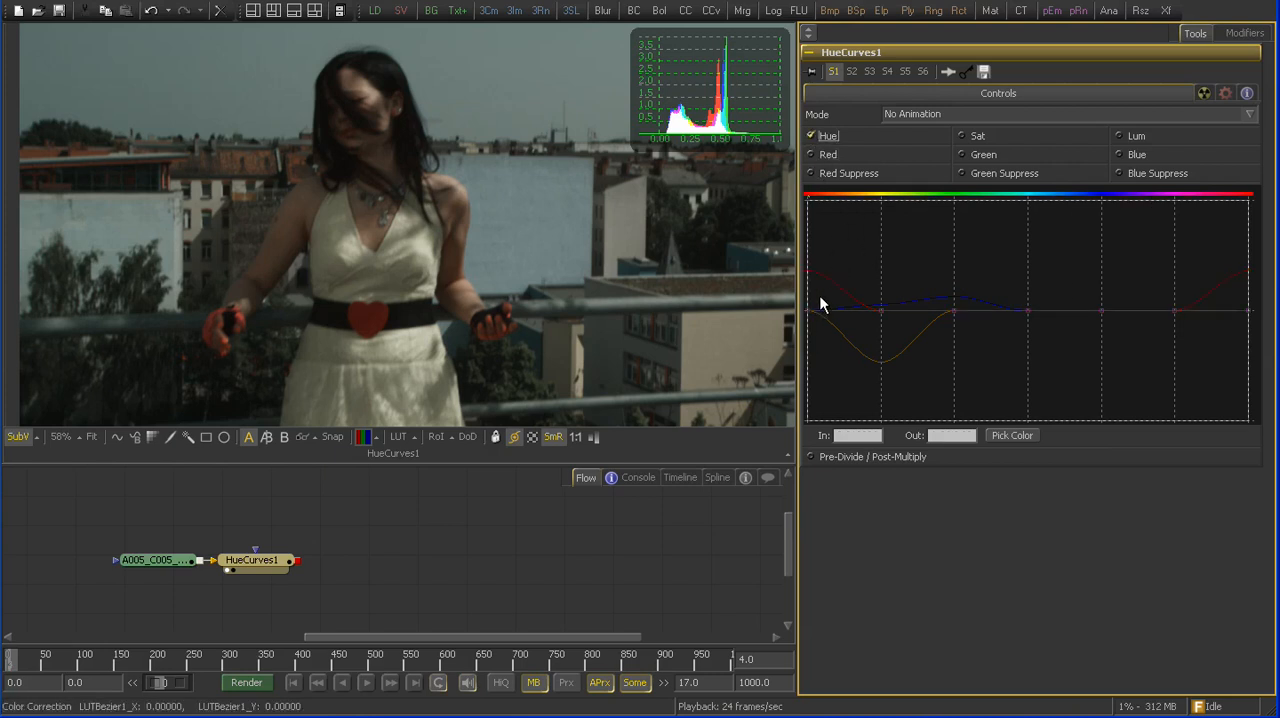
pyautogui.click(810, 312)
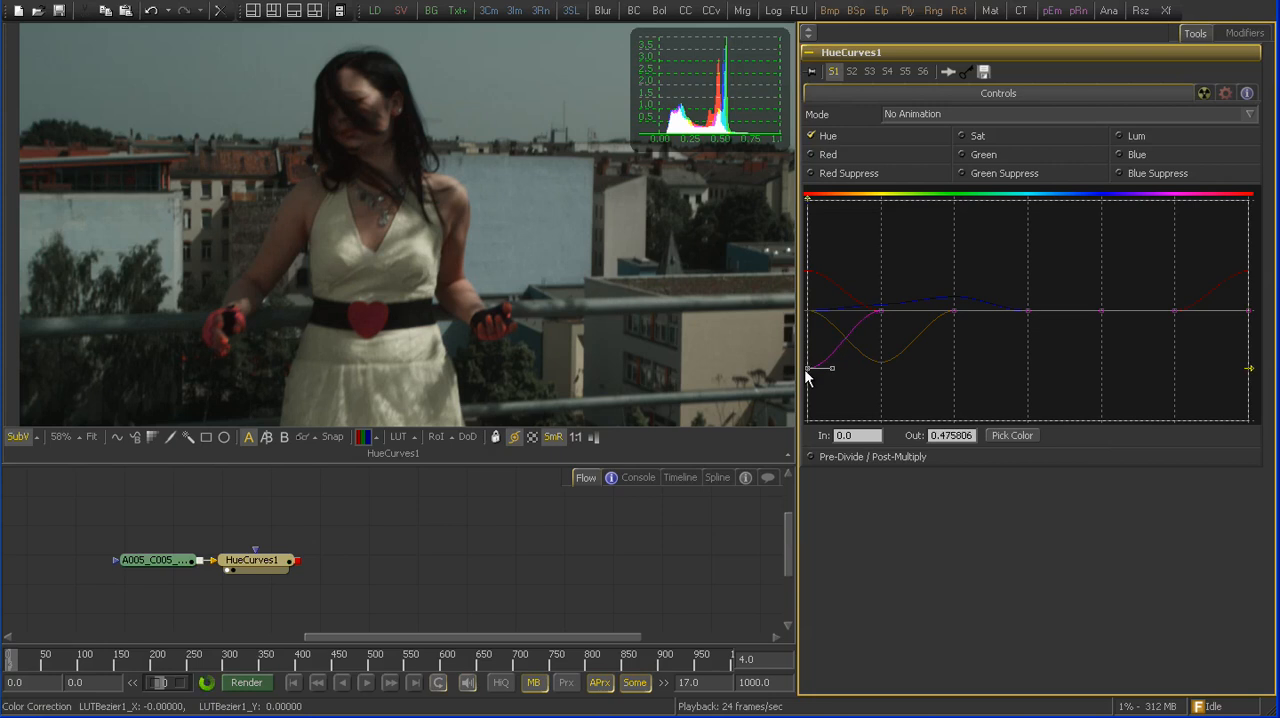
pyautogui.moveTo(808, 376); pyautogui.dragTo(808, 392)
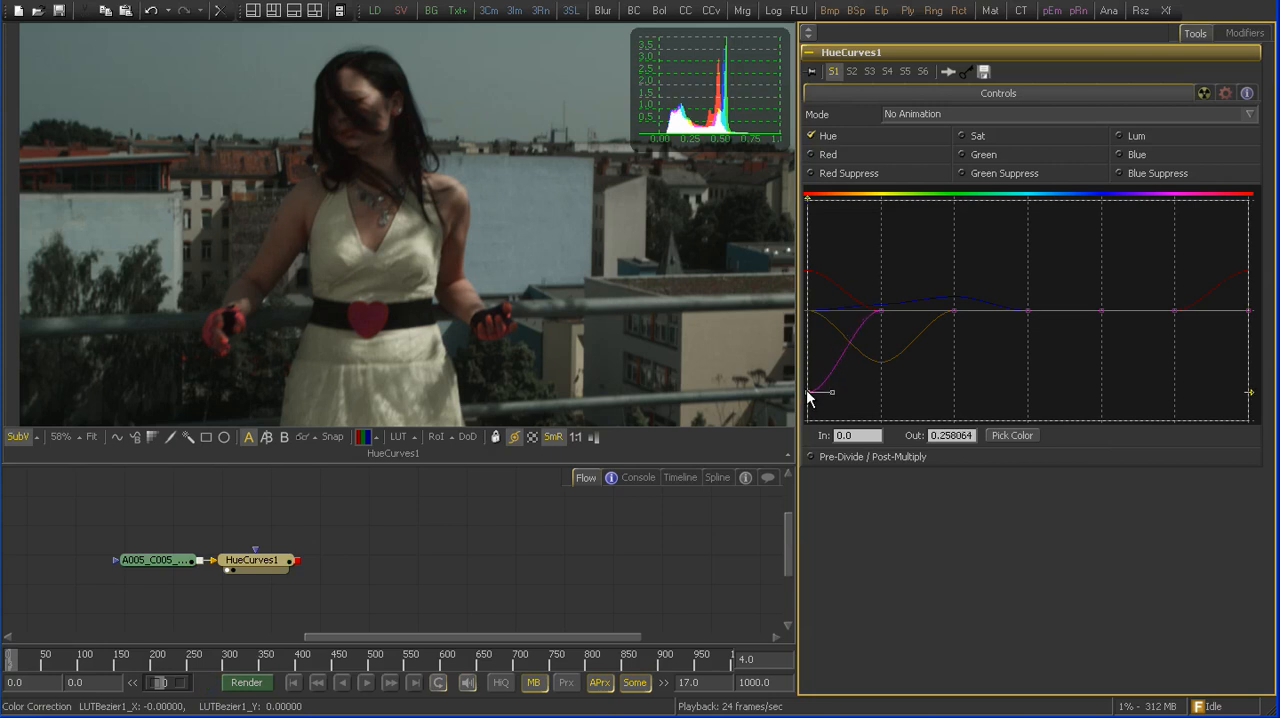